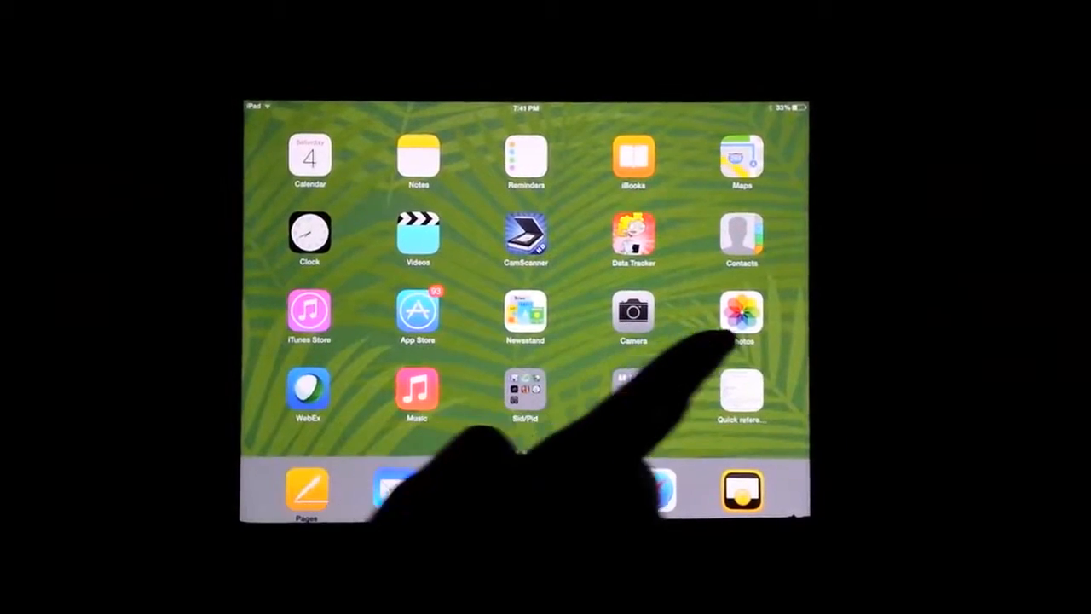
# Launch Dropbox from the home screen and land in the shared class folder.
pyautogui.click(740, 311)
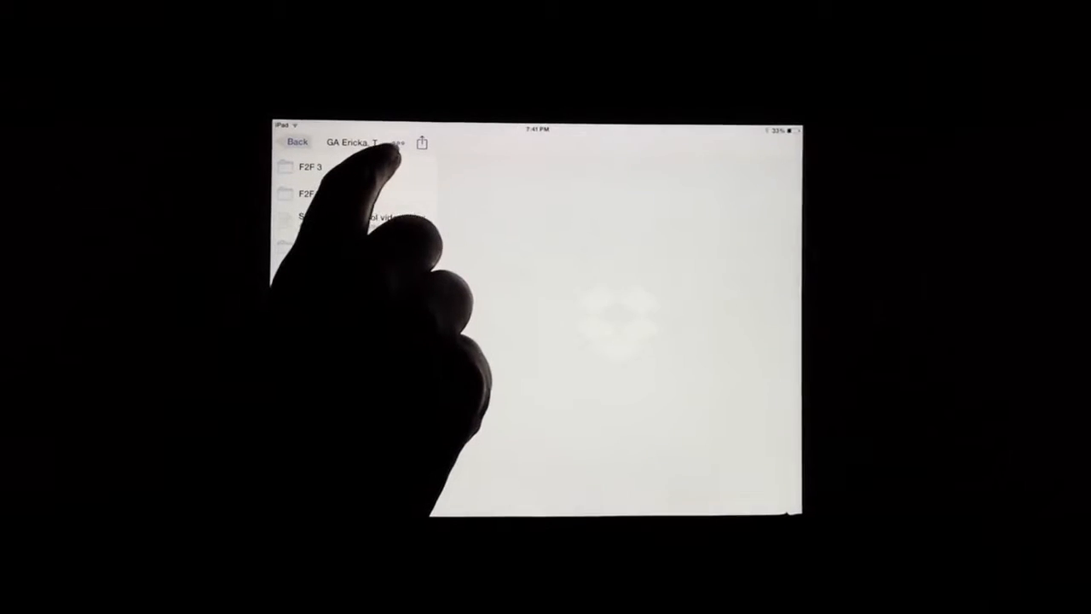
# Bring up the folder's actions menu with Add Files, Create Folder, Select and Sort by Date.
pyautogui.click(392, 143)
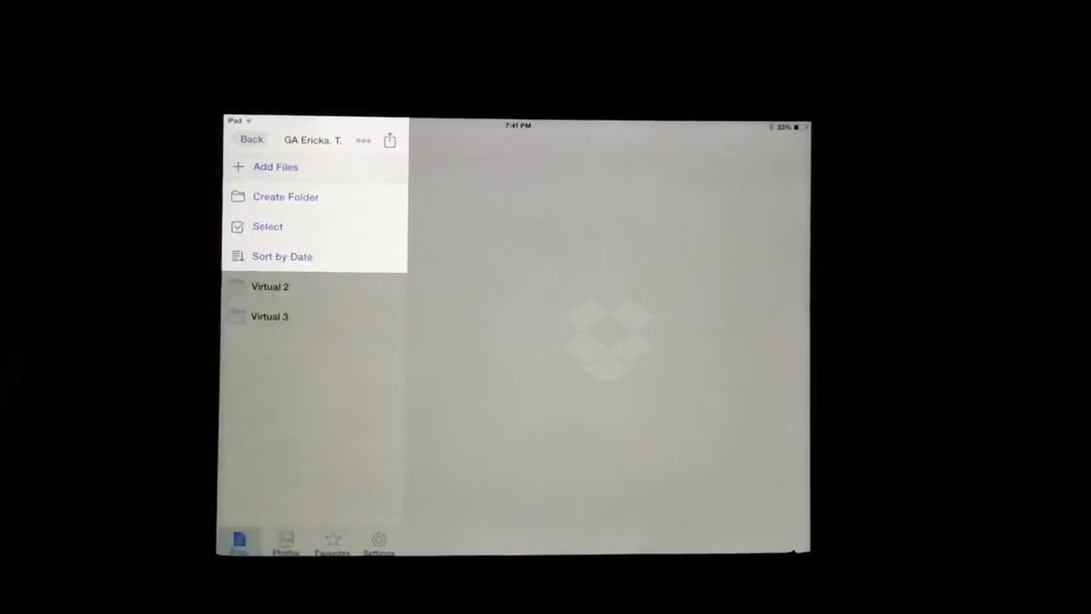
# Choose Add Files and pick the video from the iPad camera roll for upload.
pyautogui.click(275, 167)
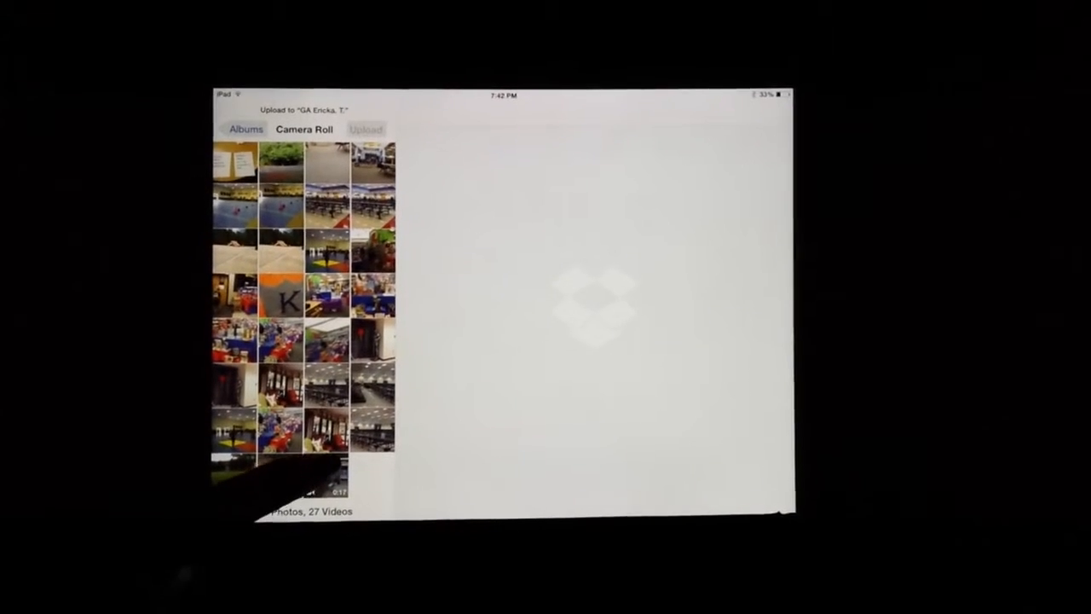
pyautogui.click(332, 464)
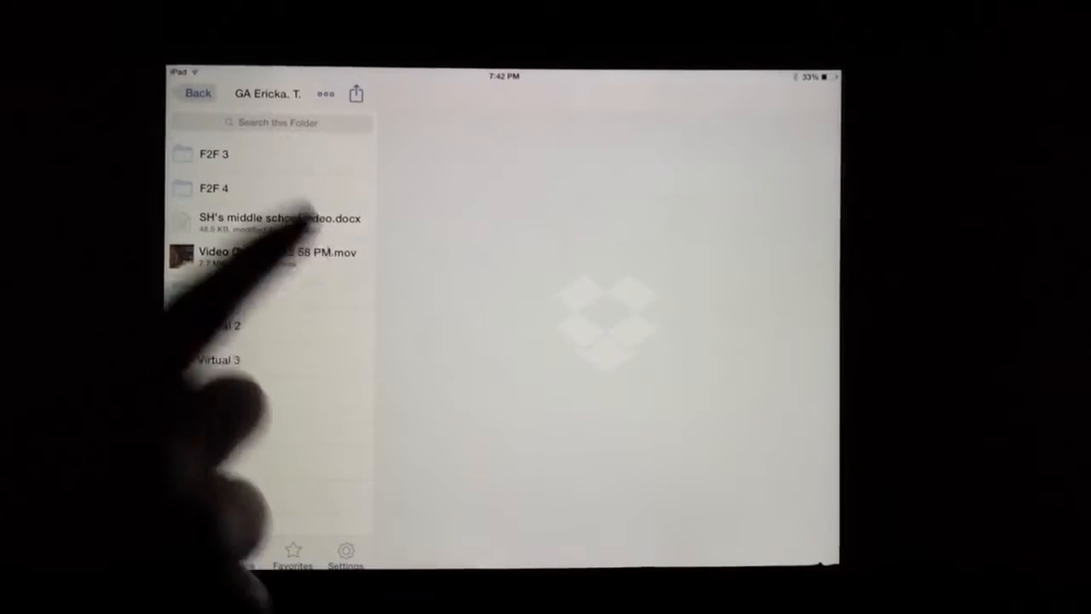
# Select the uploaded Oct 04 video in the folder list to preview it.
pyautogui.click(273, 252)
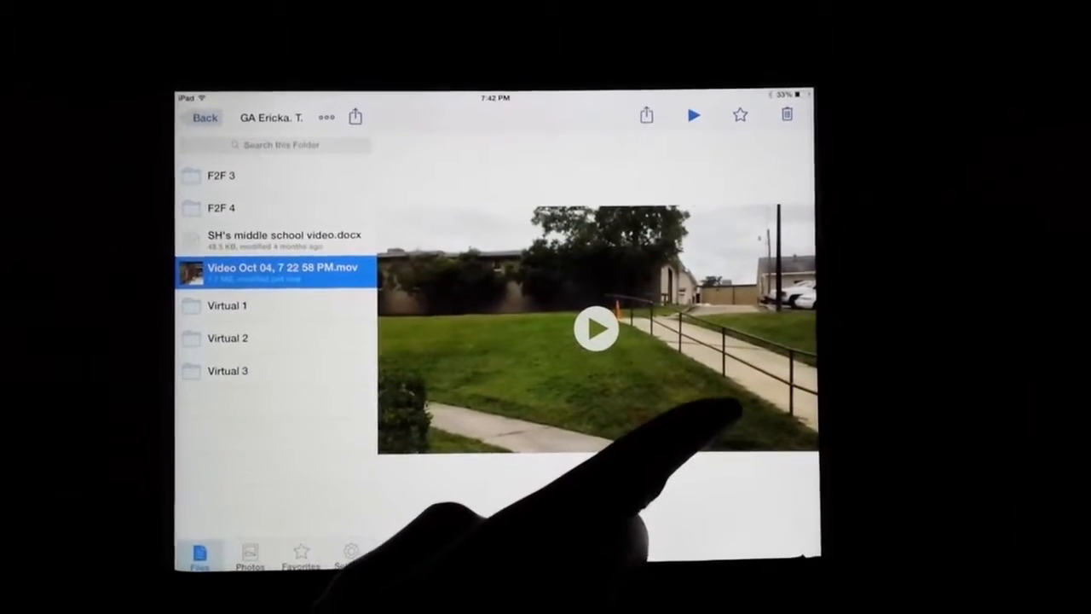
# Play the Oct 04 video in the Dropbox preview pane.
pyautogui.click(597, 329)
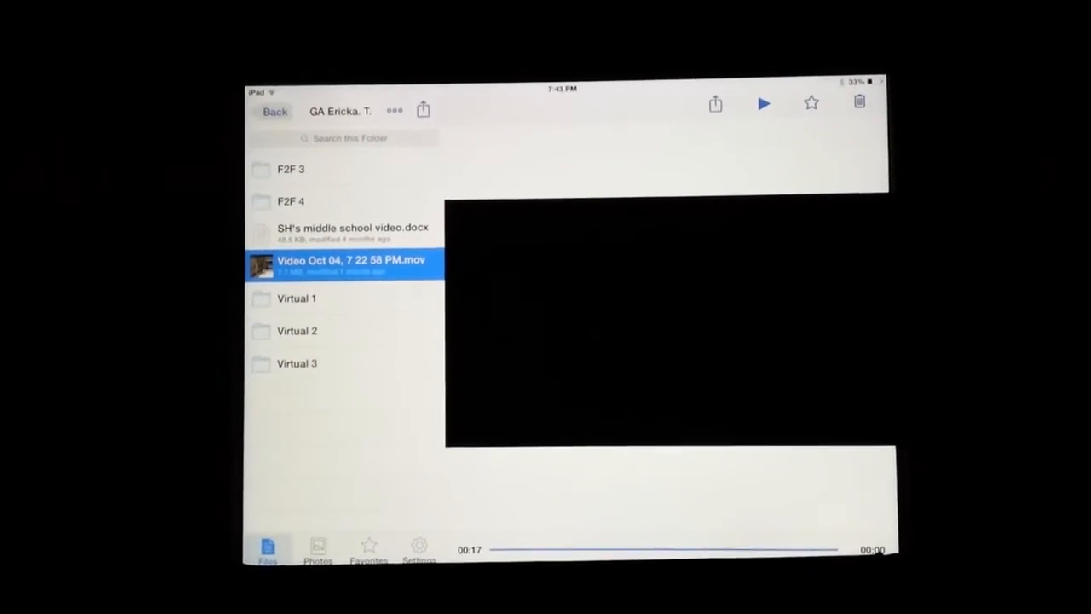
# Delete the uploaded Oct 04 video via the toolbar trash icon.
pyautogui.click(860, 103)
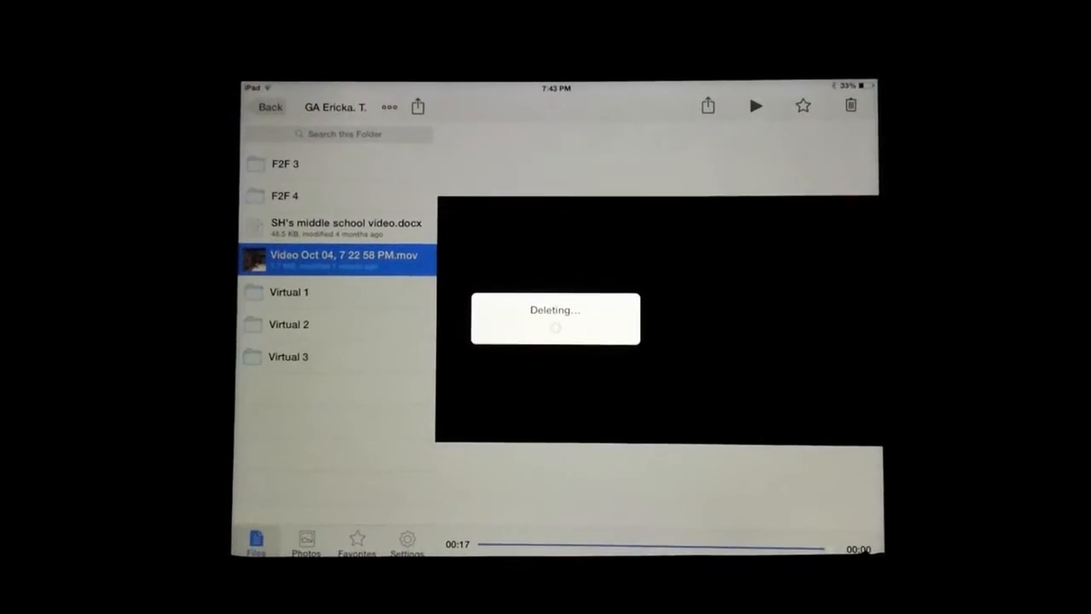